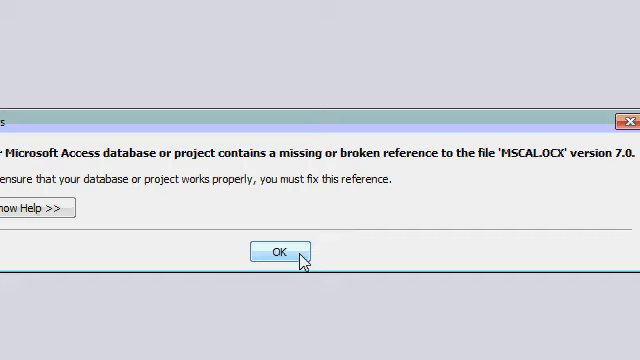
Dismiss the MSCAL.OCX warning, enable content, and open the VBA References list.
left_click(282, 252)
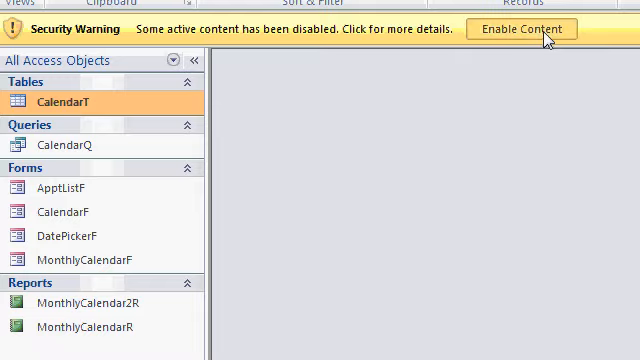
left_click(520, 30)
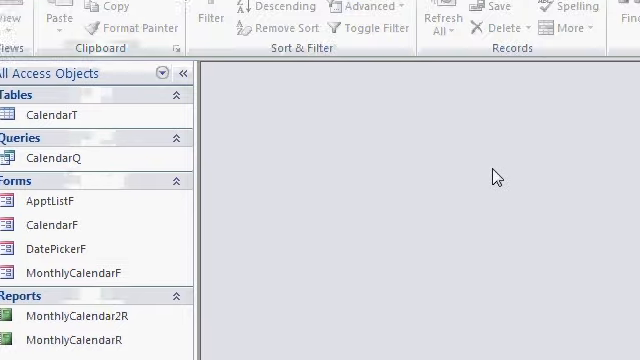
left_click(112, 30)
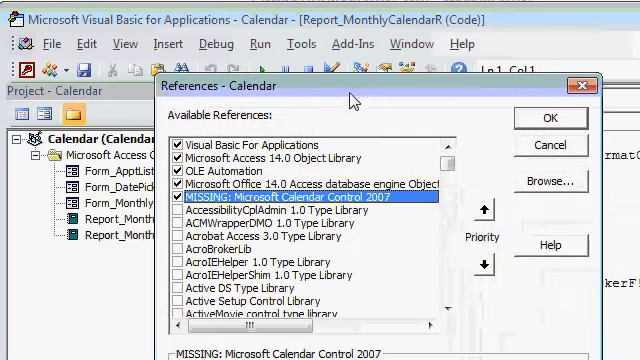
mouse_move(240, 206)
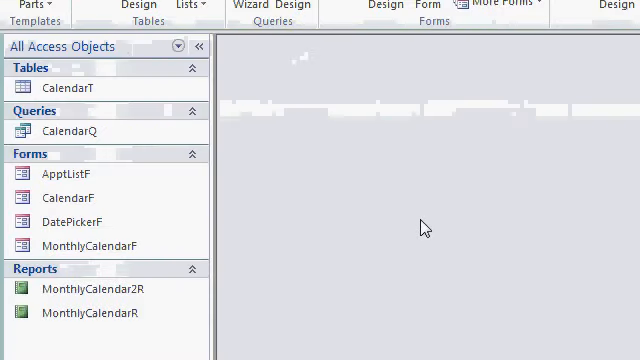
mouse_move(148, 244)
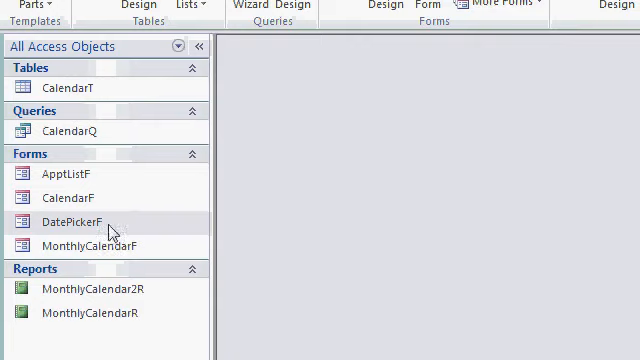
Open DatePickerF, dismiss the 'no object' errors, and switch it to Design View.
double_click(72, 222)
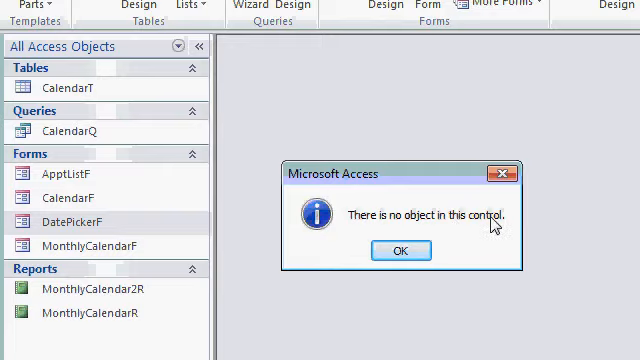
left_click(400, 250)
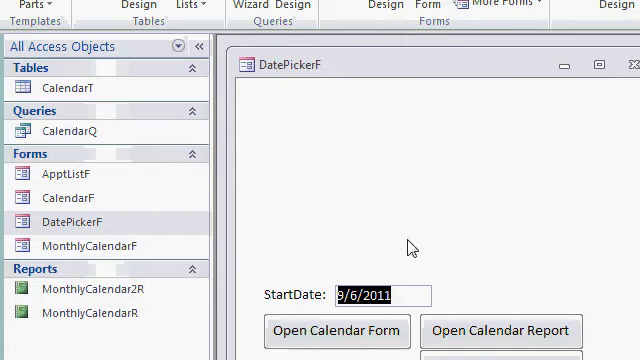
mouse_move(356, 340)
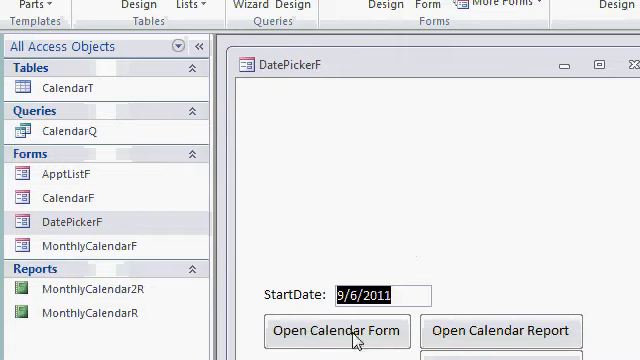
right_click(290, 66)
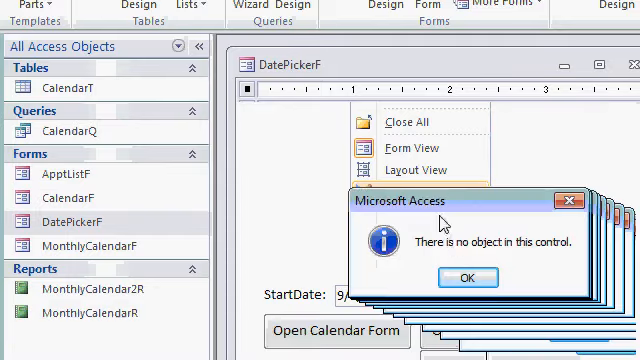
left_click(468, 276)
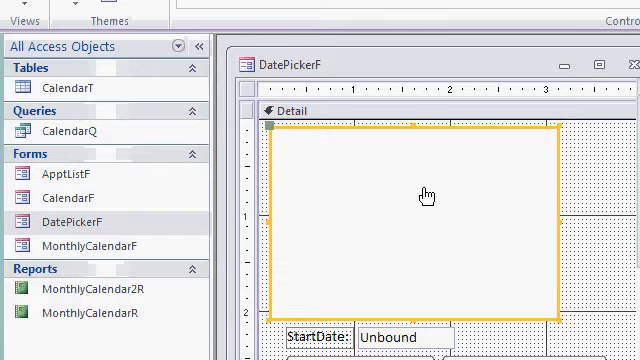
Delete the empty calendar control and copy the StartDate text box to the form's top.
left_click(424, 196)
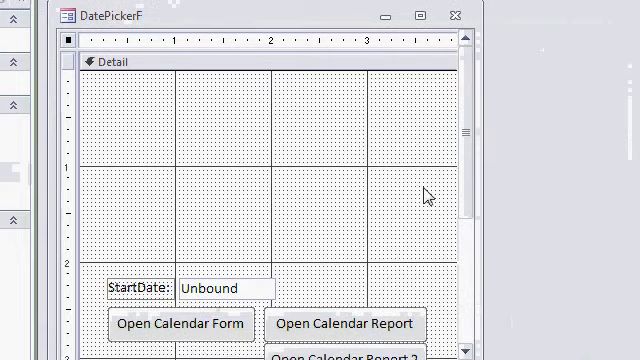
mouse_move(324, 184)
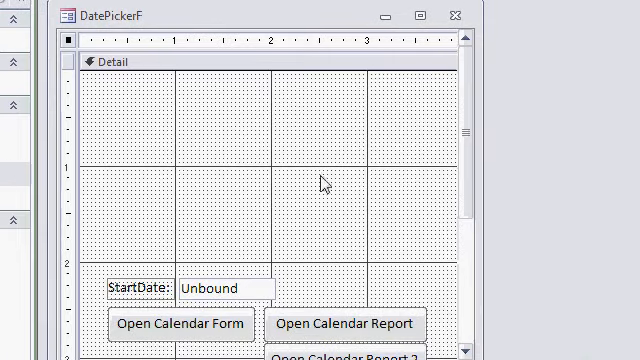
mouse_move(352, 222)
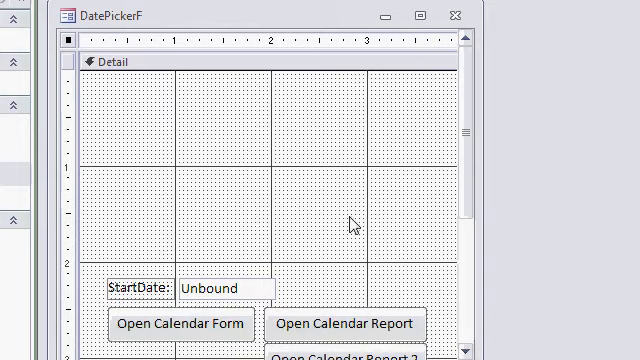
mouse_move(148, 290)
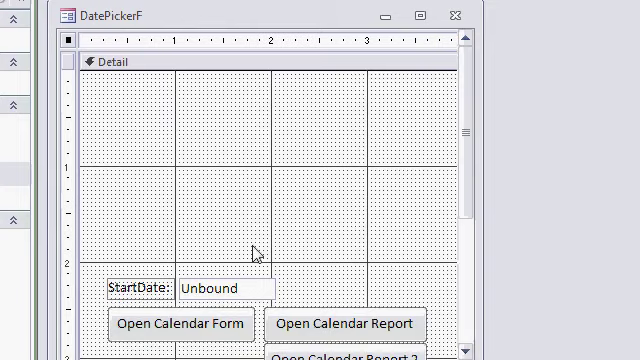
mouse_move(204, 296)
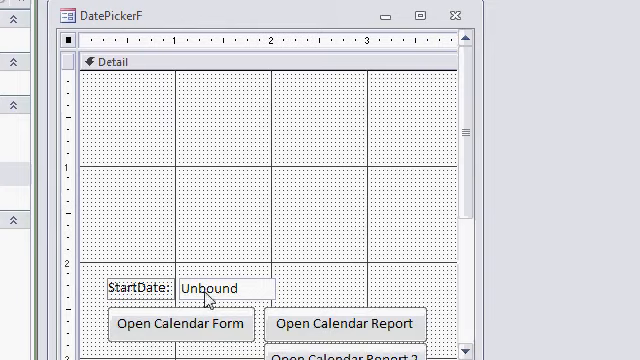
mouse_move(276, 212)
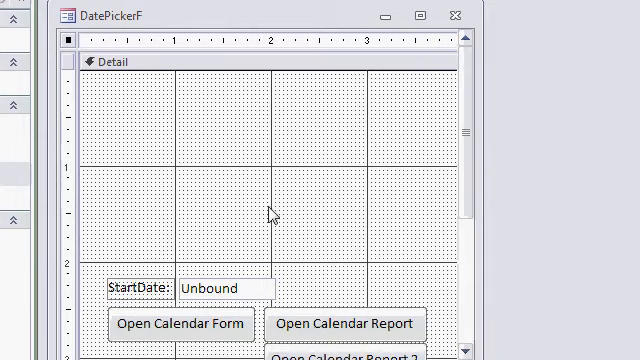
mouse_move(244, 296)
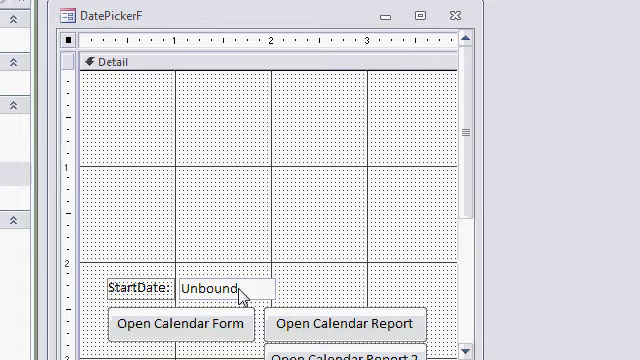
left_click(212, 288)
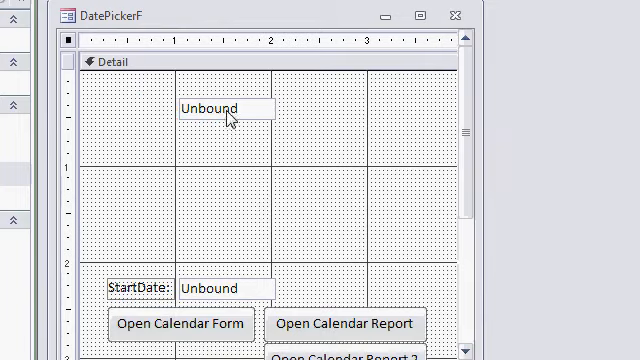
Name the new top text box 'Calendar' in the Property Sheet.
left_click(216, 108)
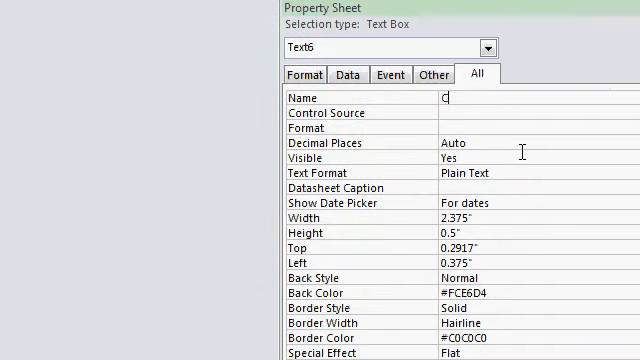
type("Calendar")
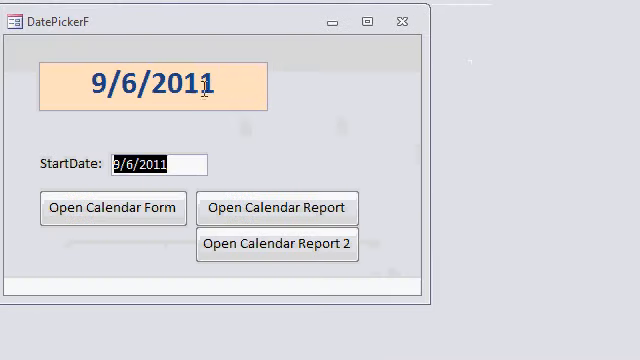
mouse_move(348, 134)
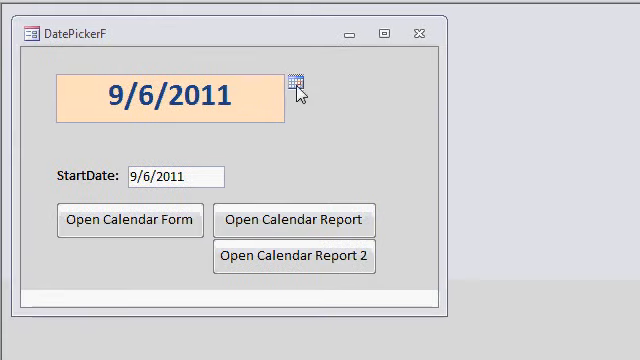
Pick 11/16/2011 from the date box's pop-up calendar and open the MonthlyCalendarF form.
left_click(296, 92)
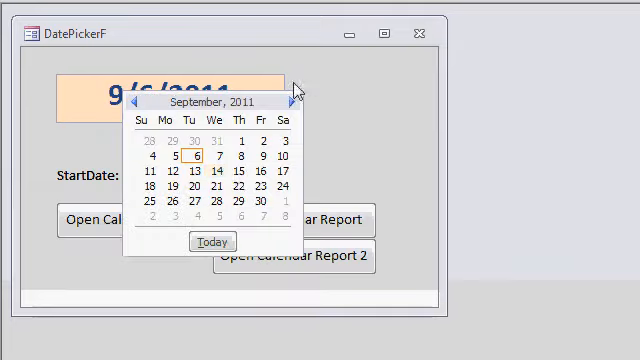
left_click(292, 104)
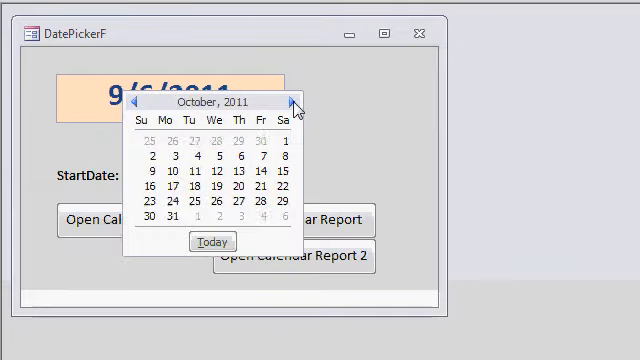
left_click(292, 106)
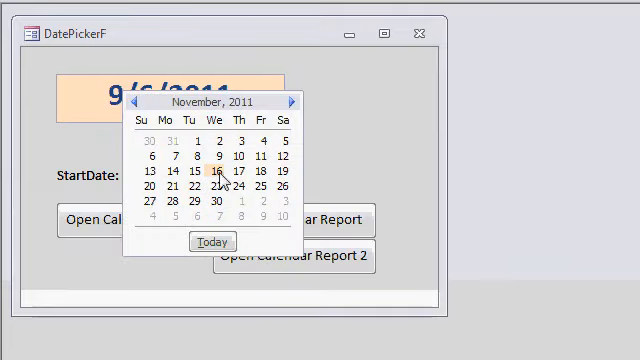
left_click(212, 176)
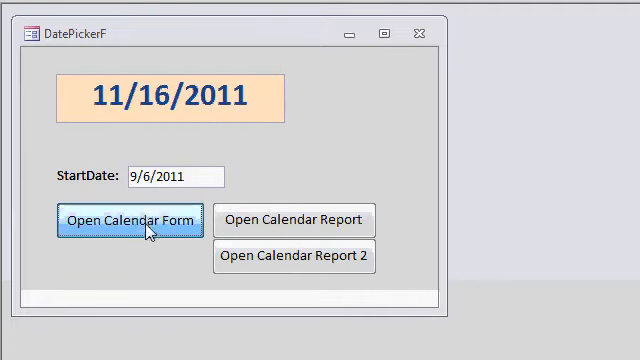
left_click(132, 220)
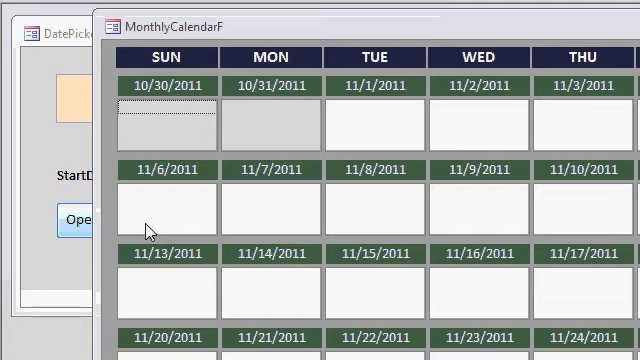
mouse_move(504, 120)
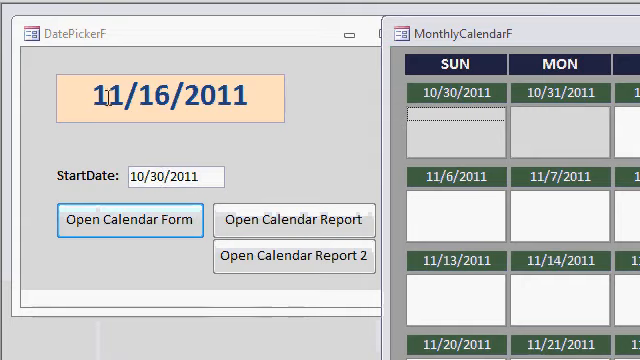
mouse_move(228, 96)
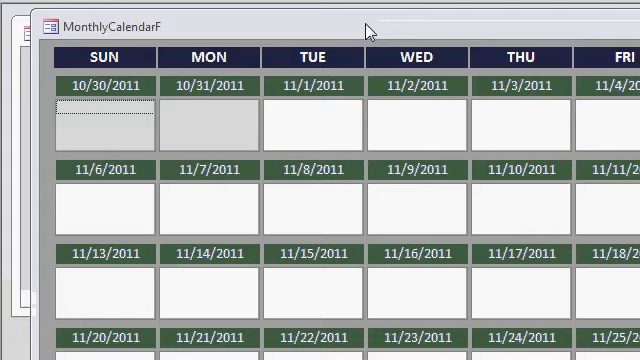
mouse_move(368, 28)
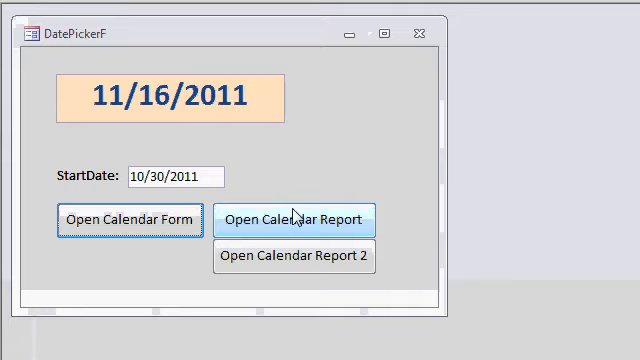
left_click(294, 218)
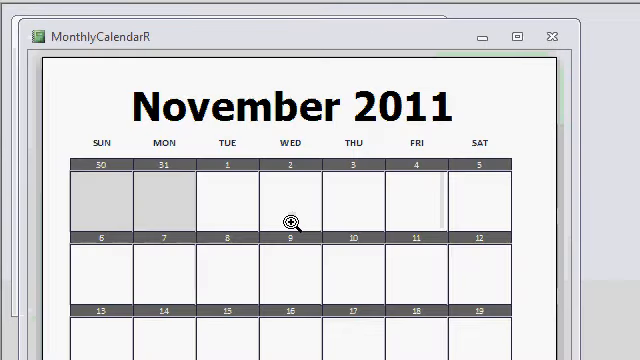
mouse_move(396, 204)
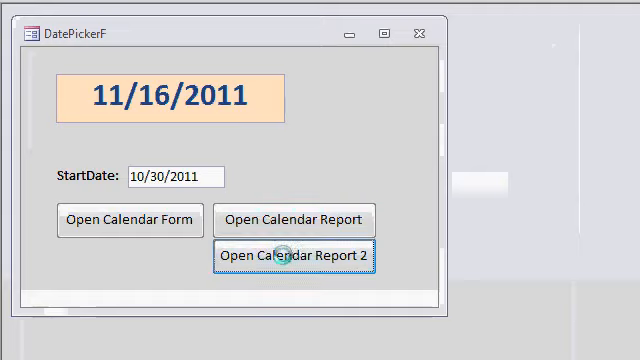
left_click(290, 254)
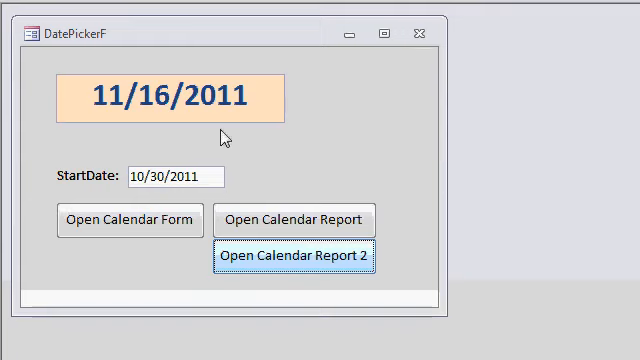
mouse_move(240, 146)
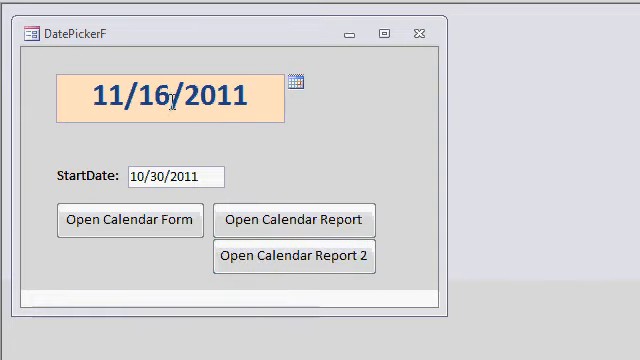
mouse_move(314, 114)
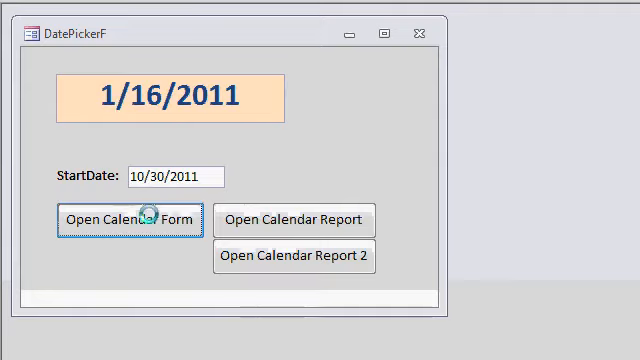
Open the calendar form for 1/16/2011, then return DatePickerF to Design View.
left_click(128, 220)
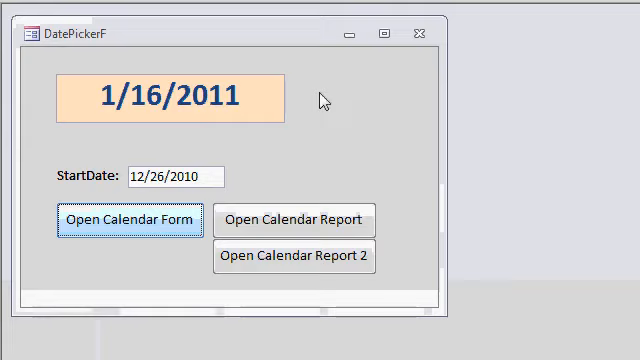
right_click(324, 100)
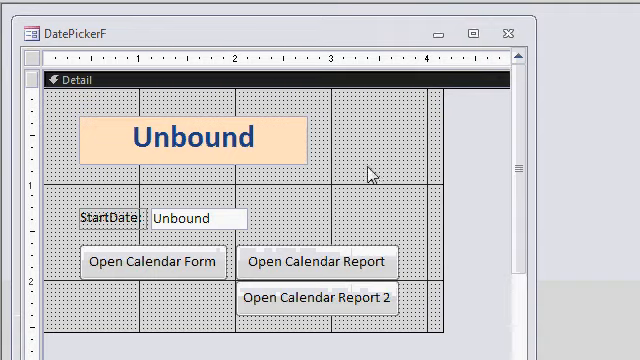
Add a command button to DatePickerF with a Code Builder On Click event.
left_click(152, 262)
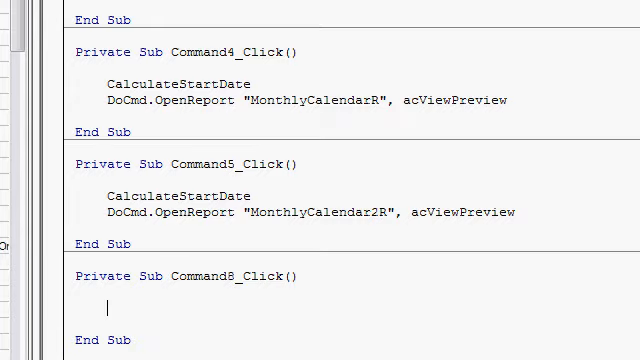
Write calendar = DateSerial(Year(calendar), Month(calendar)+1, Day(calendar)) in Command6_Click.
type("calendar = da")
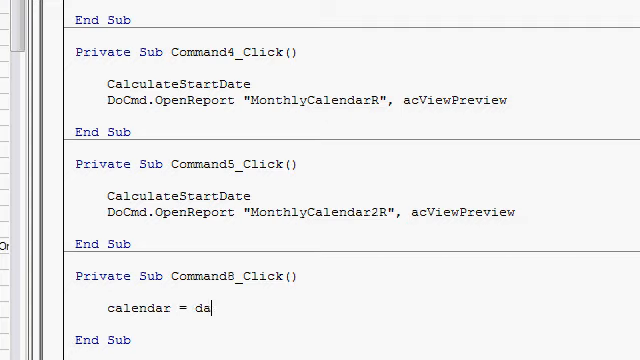
type("teserial(")
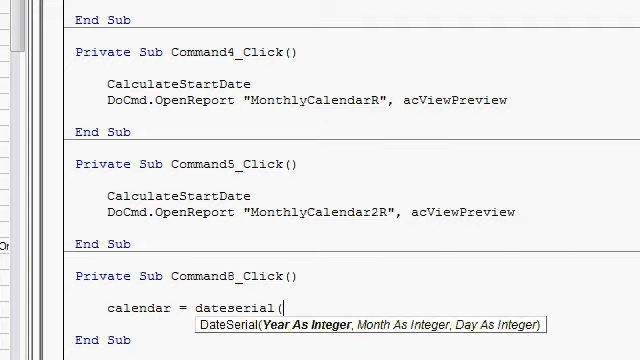
type("year(calendar),")
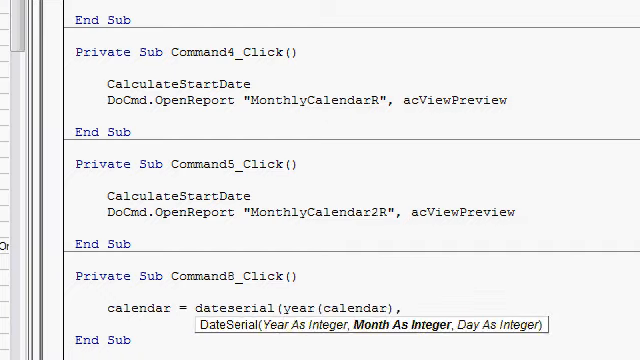
type("month(cale")
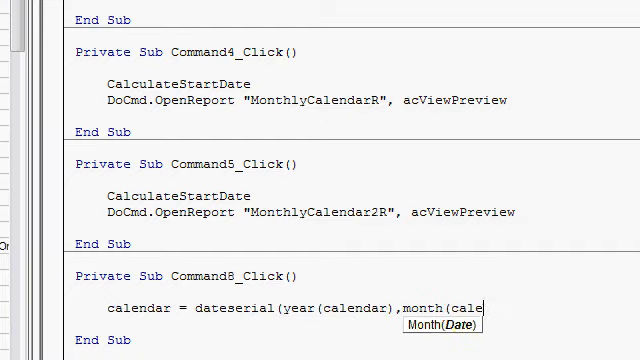
type("ndar)+1,")
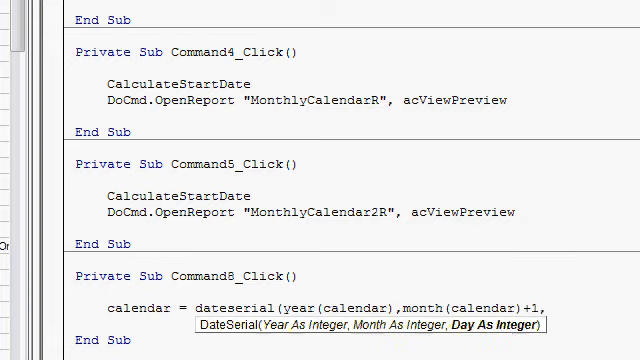
type("day(ca")
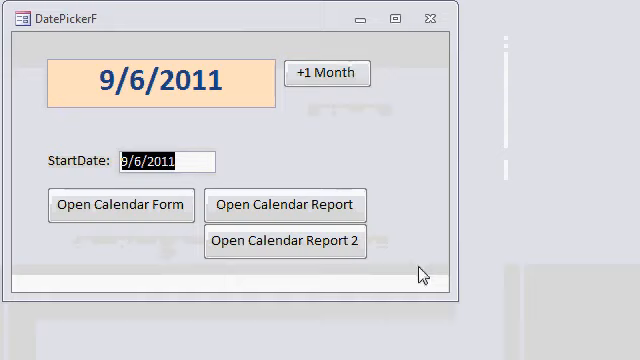
Advance the Calendar date monthly with the +1 Month button, from 9/6/2011 toward 6/6/2012.
left_click(324, 72)
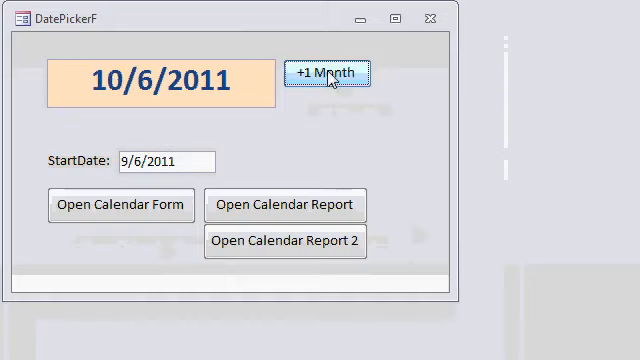
left_click(332, 72)
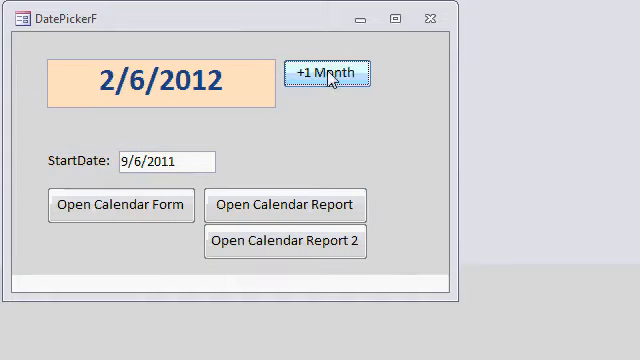
left_click(328, 72)
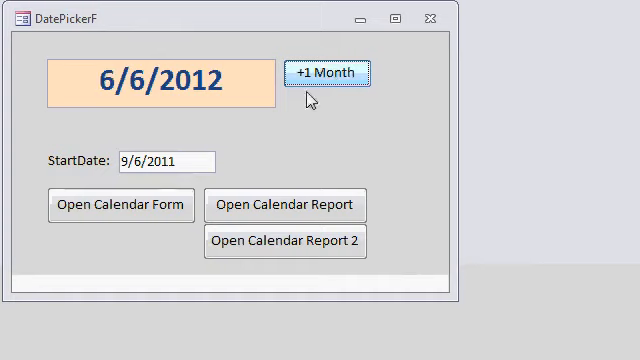
mouse_move(422, 108)
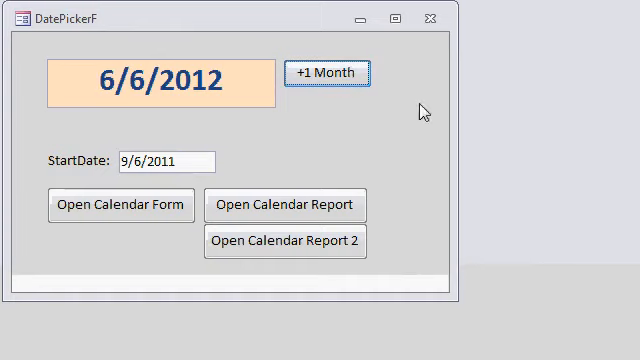
mouse_move(408, 114)
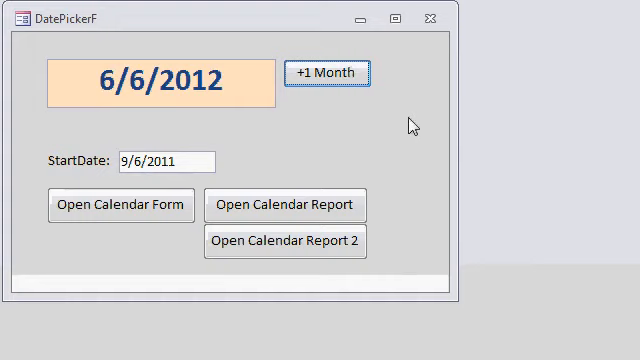
mouse_move(200, 102)
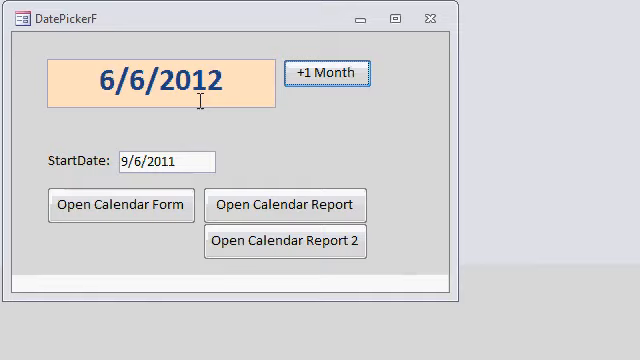
mouse_move(344, 142)
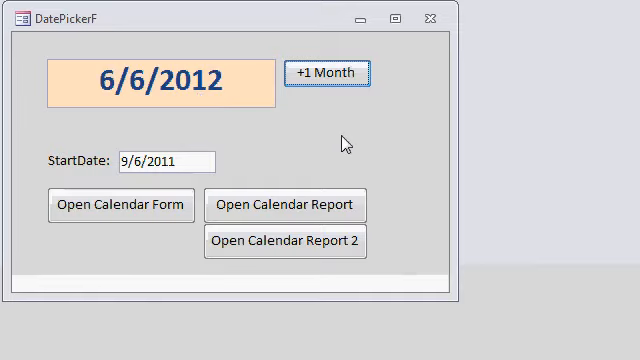